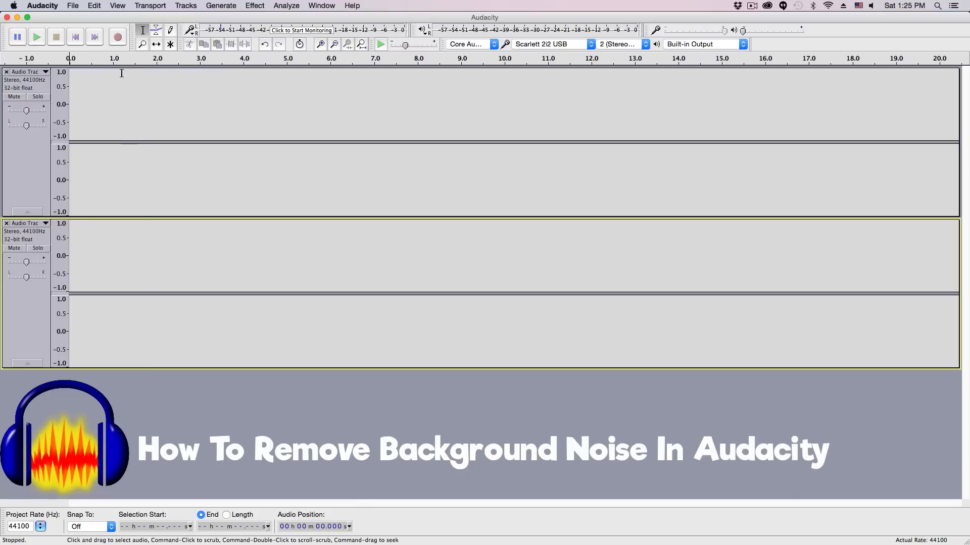
Step: Start recording a spoken voice take into a new stereo track
click(116, 37)
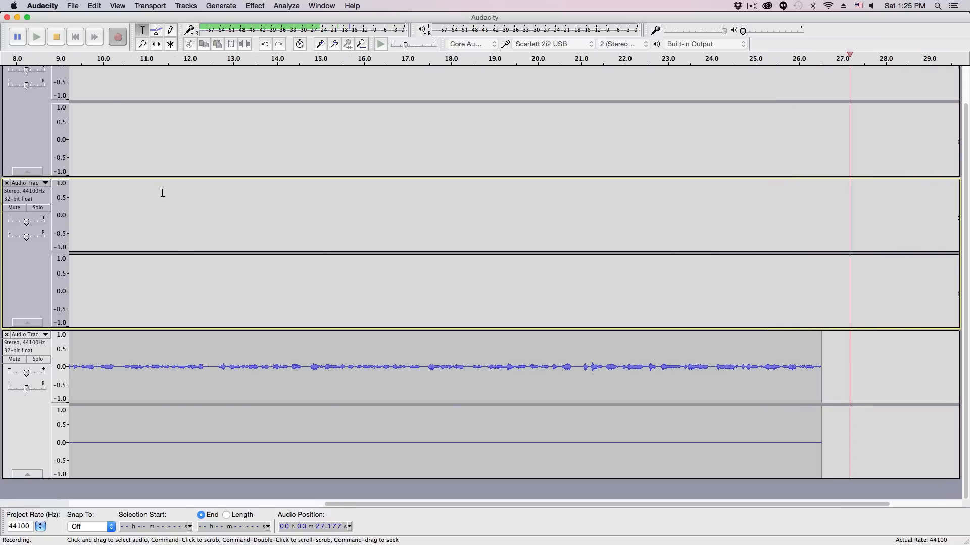
Step: Stop recording and select the speech-free gap around 7–8 seconds
click(55, 36)
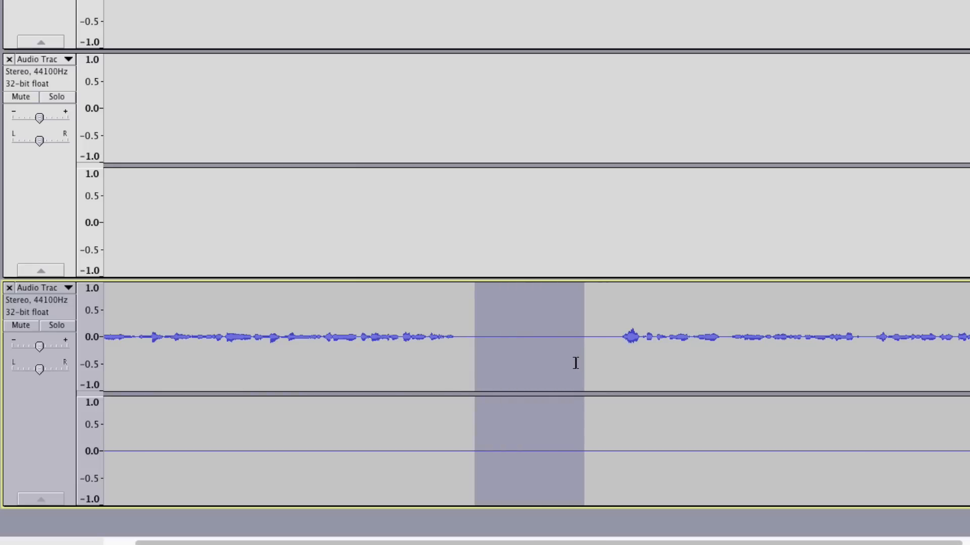
mouse_move(544, 360)
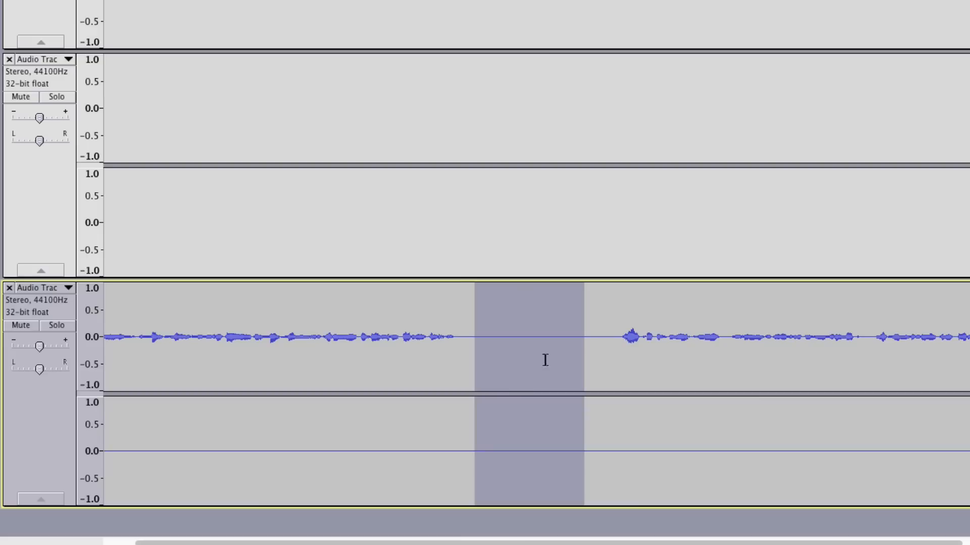
click(464, 336)
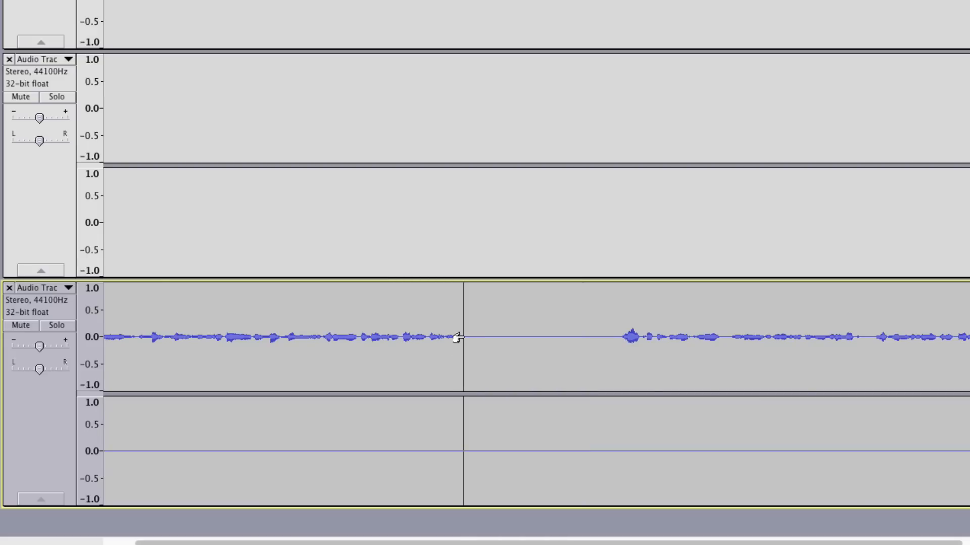
drag(463, 336, 570, 337)
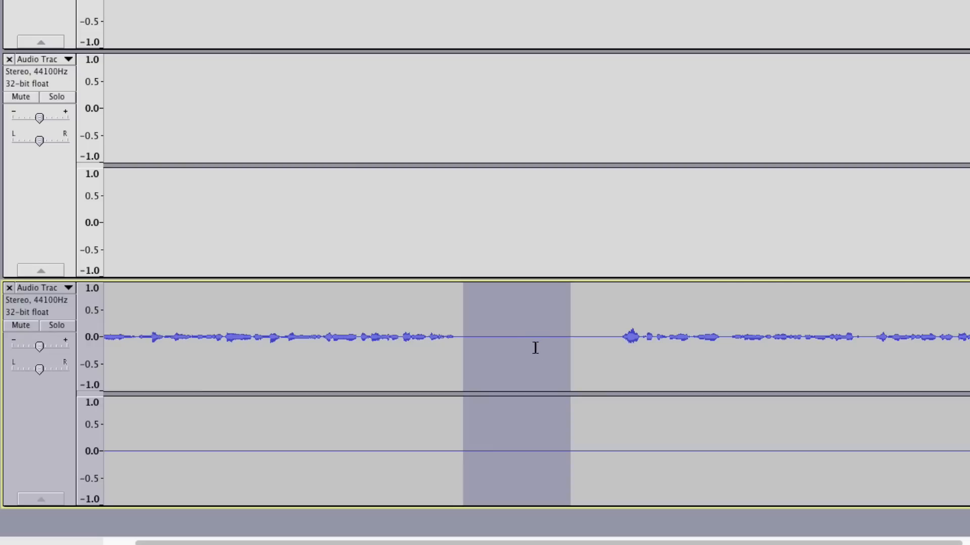
mouse_move(528, 370)
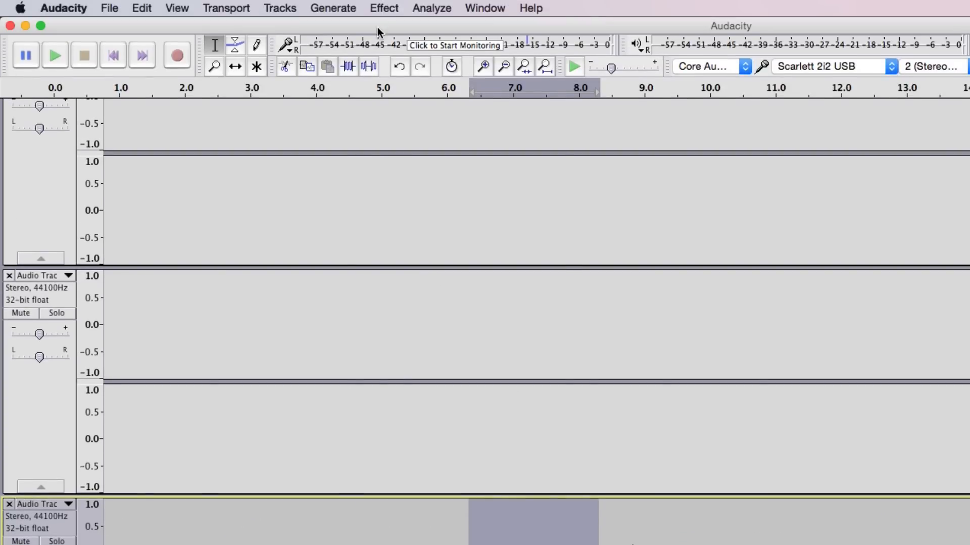
Step: Open the Noise Reduction dialog from the Effect menu
click(383, 8)
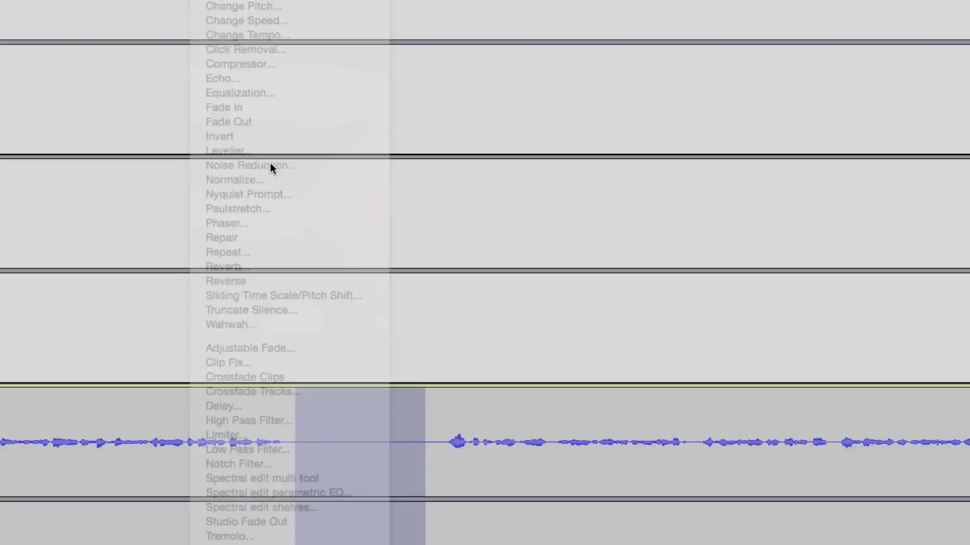
click(251, 165)
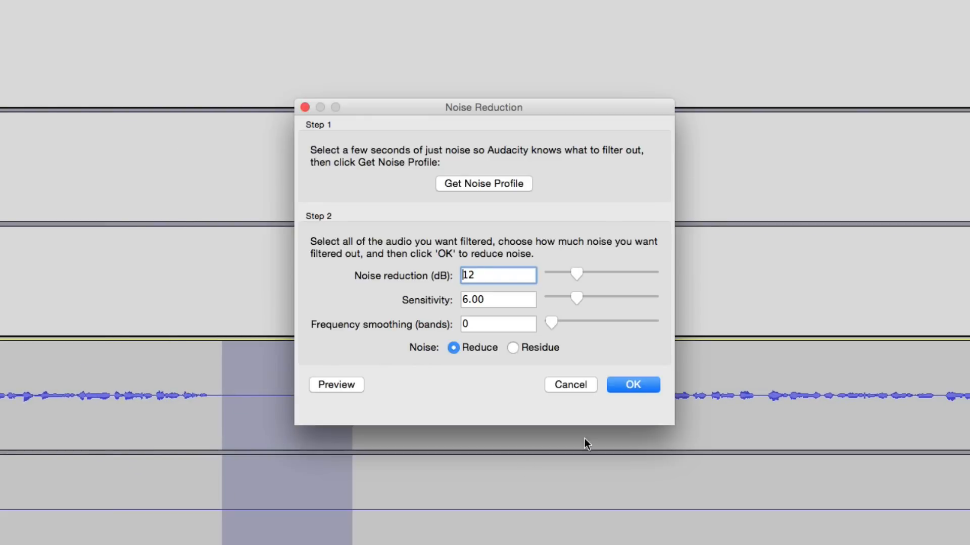
mouse_move(349, 215)
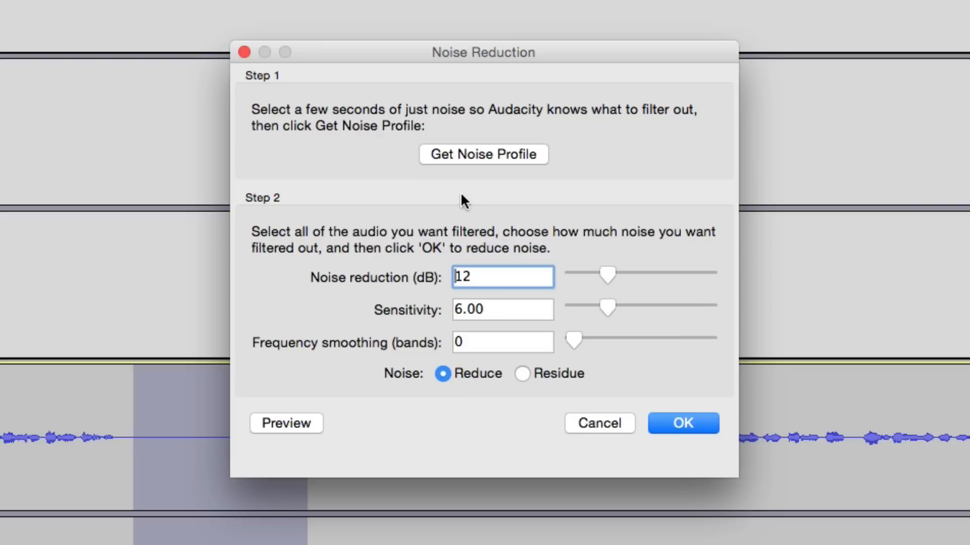
mouse_move(522, 297)
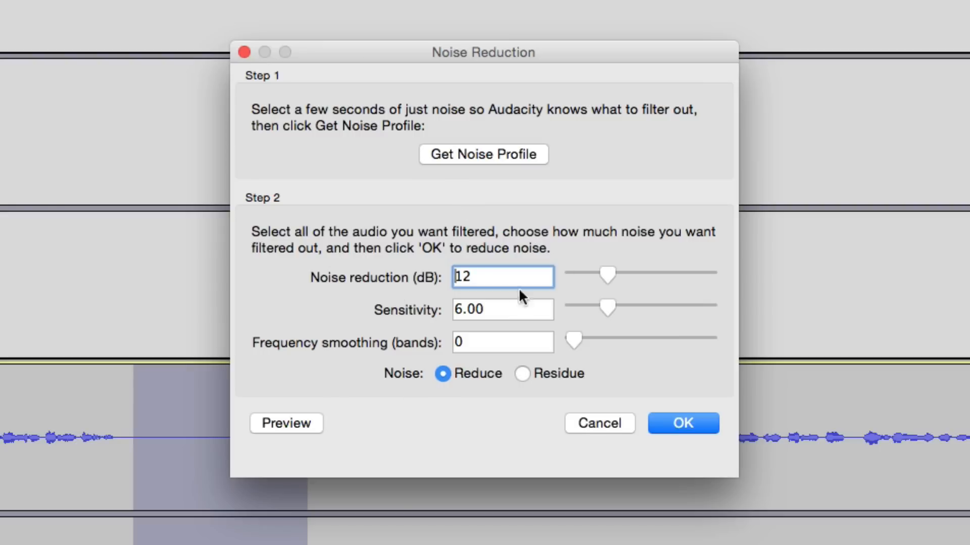
mouse_move(376, 291)
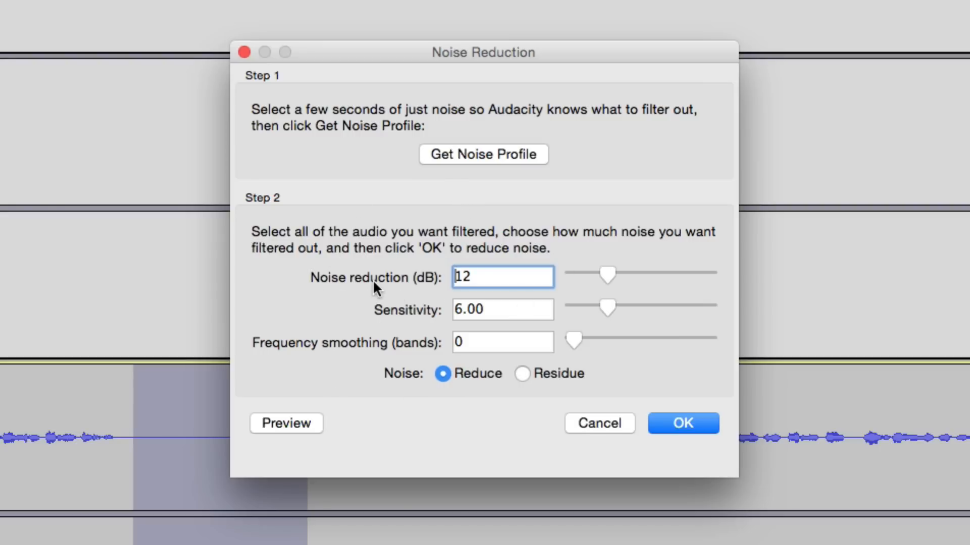
mouse_move(576, 297)
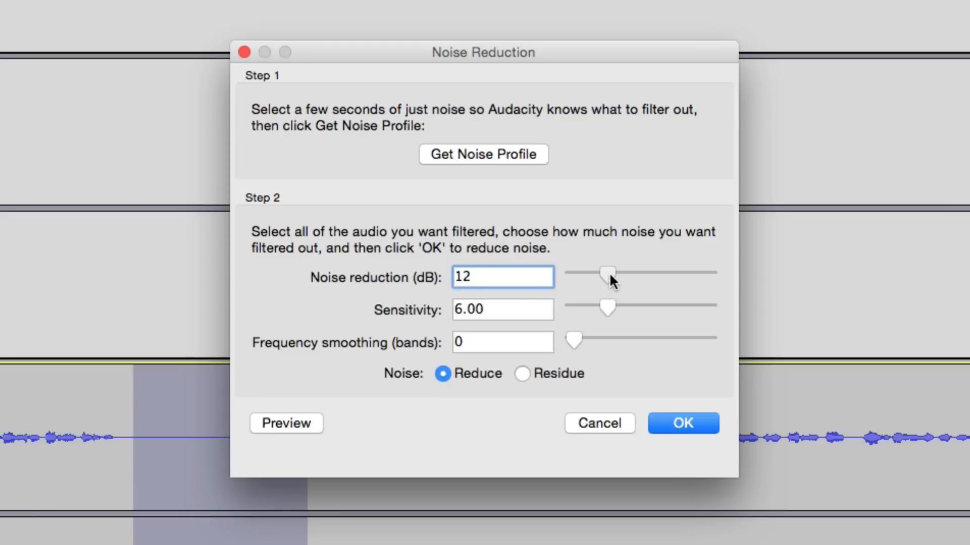
Step: Try slider values from 0 to 48 dB, then enter 12 dB noise reduction
drag(607, 272, 571, 273)
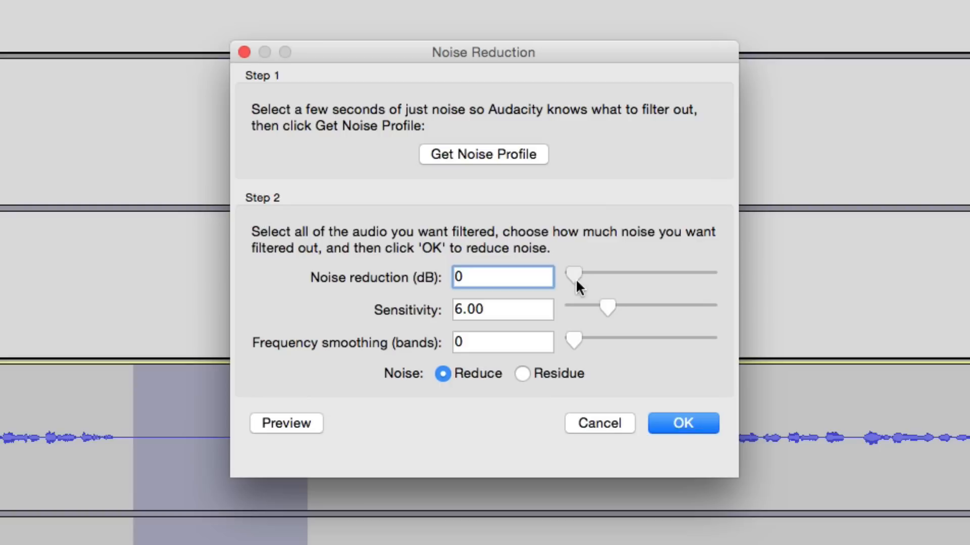
drag(574, 275, 708, 274)
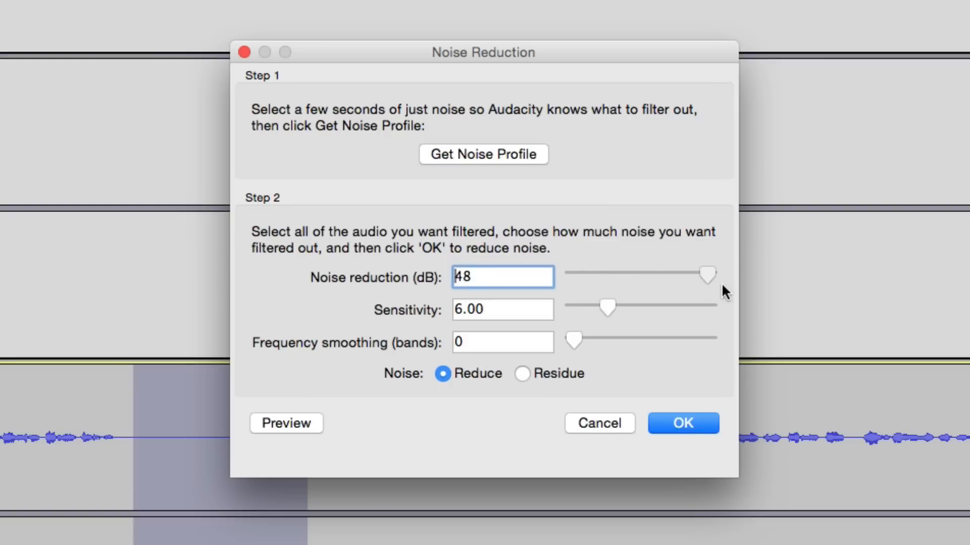
drag(707, 274, 613, 274)
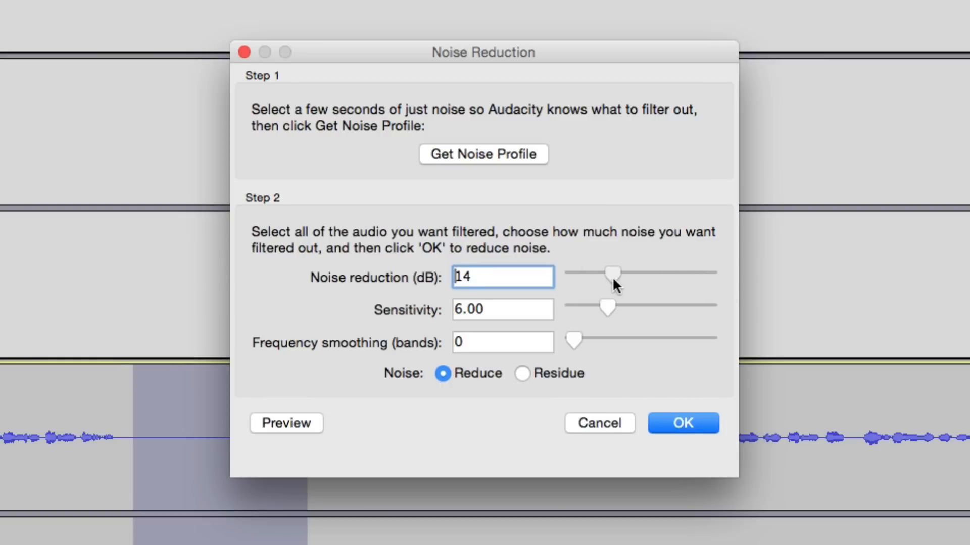
drag(612, 273, 574, 272)
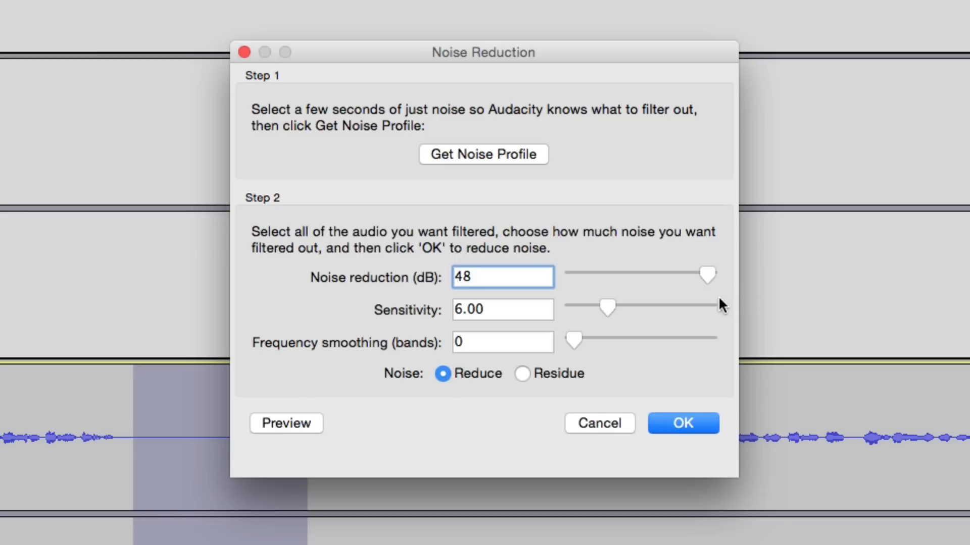
drag(707, 276, 658, 276)
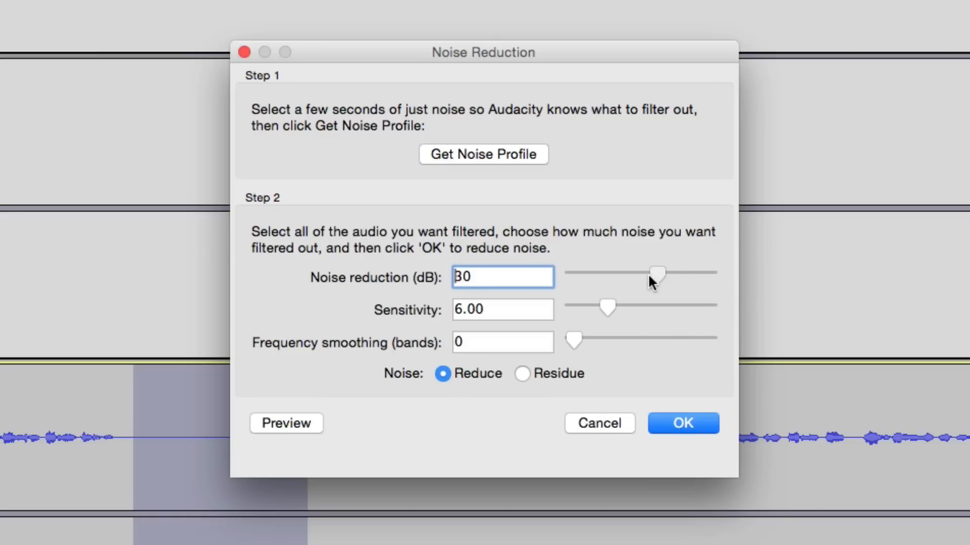
drag(657, 273, 589, 273)
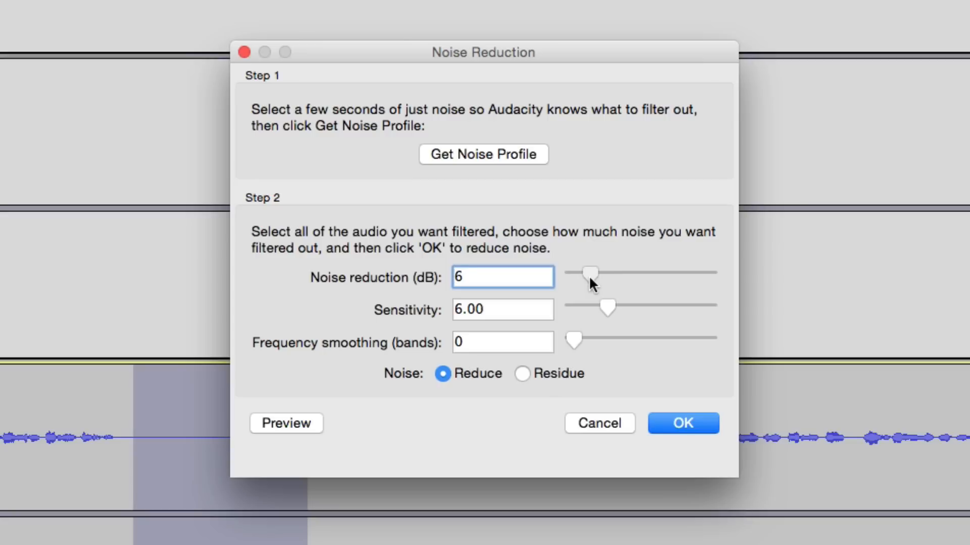
drag(589, 272, 571, 273)
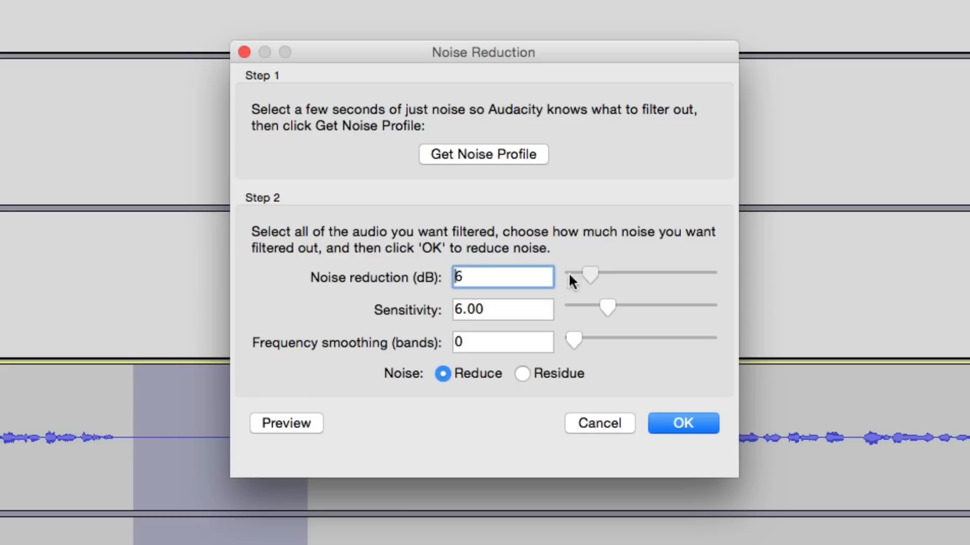
text(12)
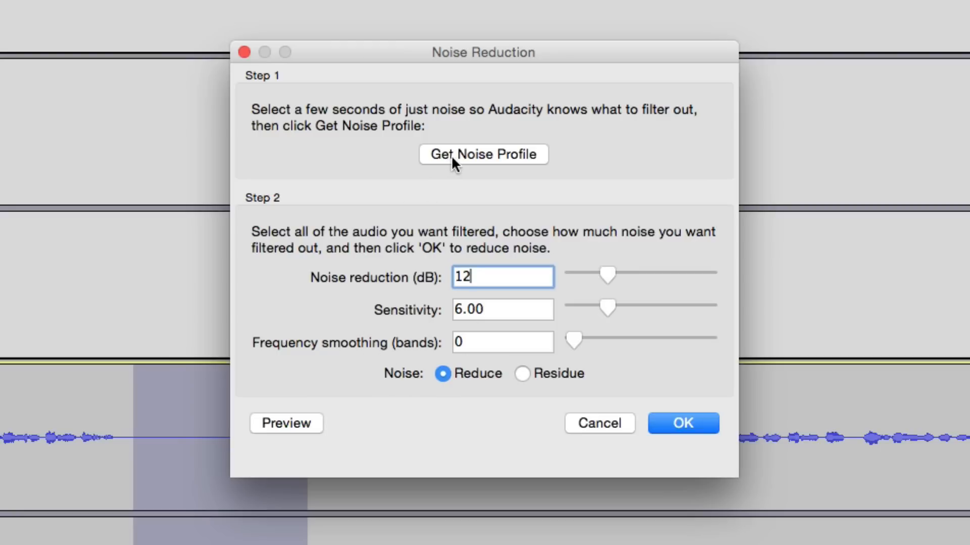
Step: Capture the noise profile from the selected quiet gap
click(683, 423)
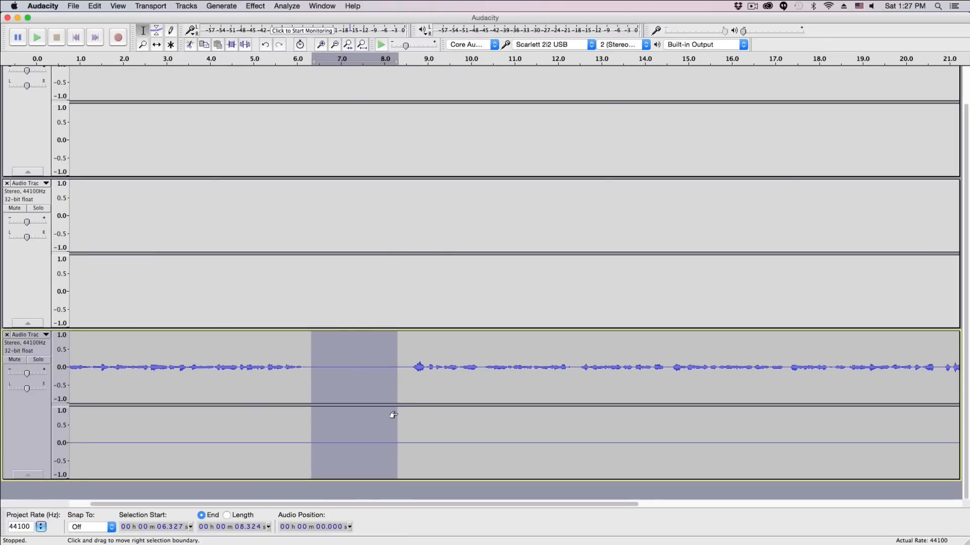
mouse_move(390, 351)
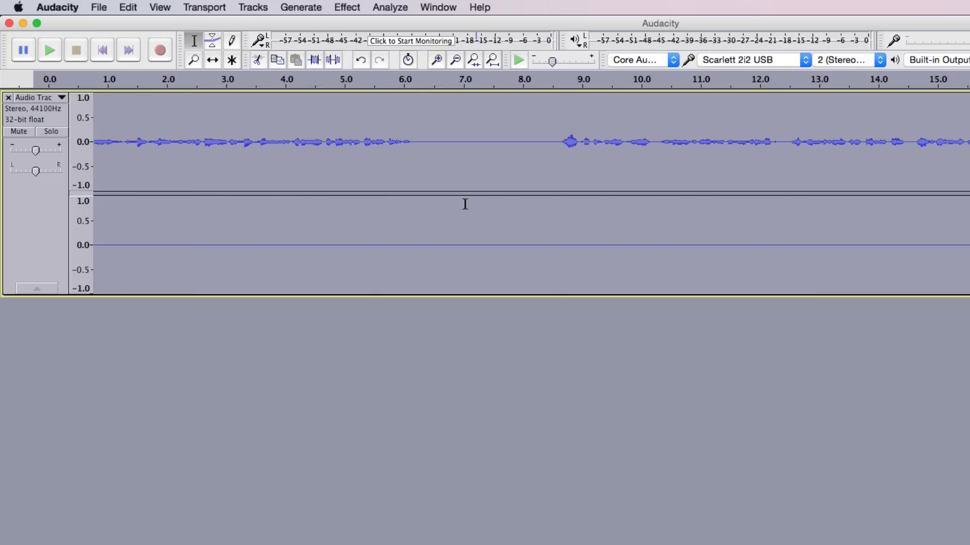
Step: Dismiss the Edit menu and show the Effect menu with Repeat Noise Reduction
click(128, 6)
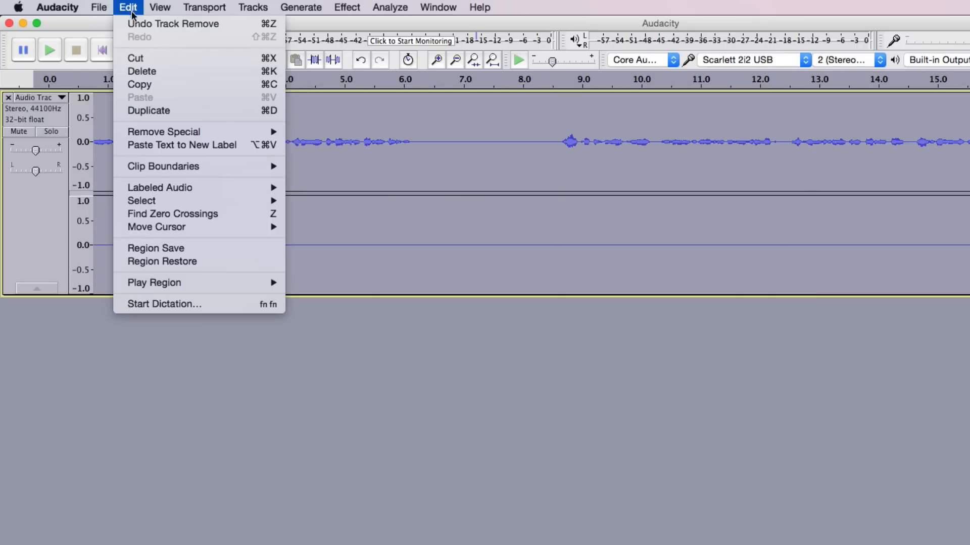
mouse_move(435, 521)
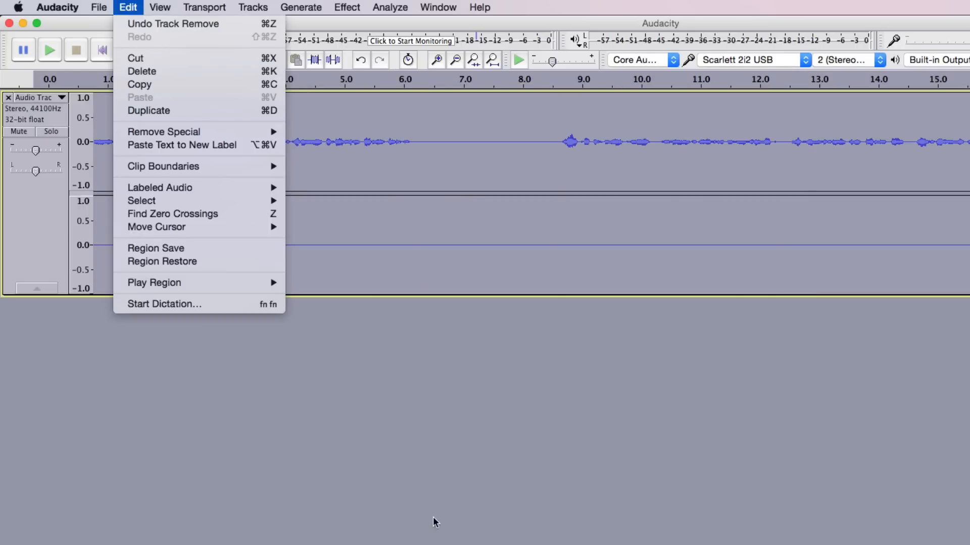
click(211, 275)
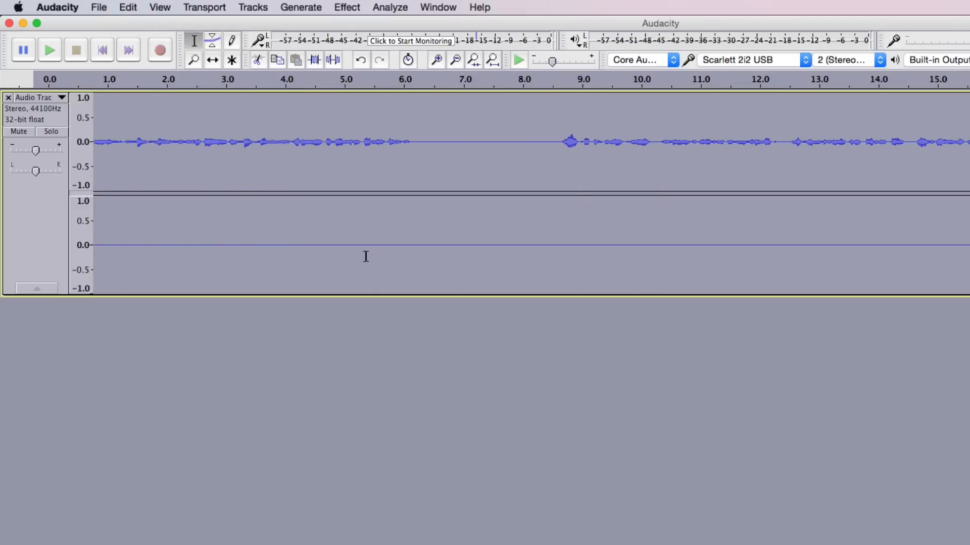
click(346, 6)
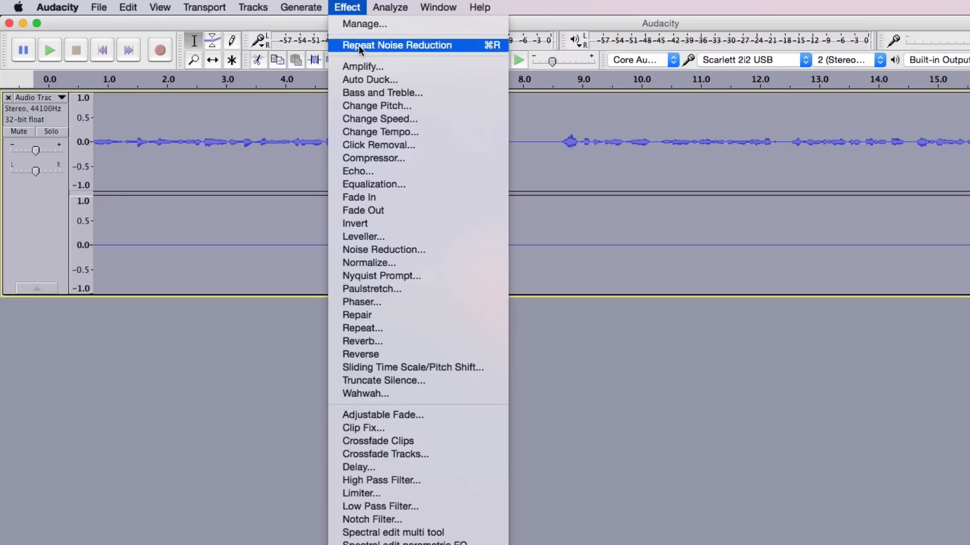
mouse_move(373, 49)
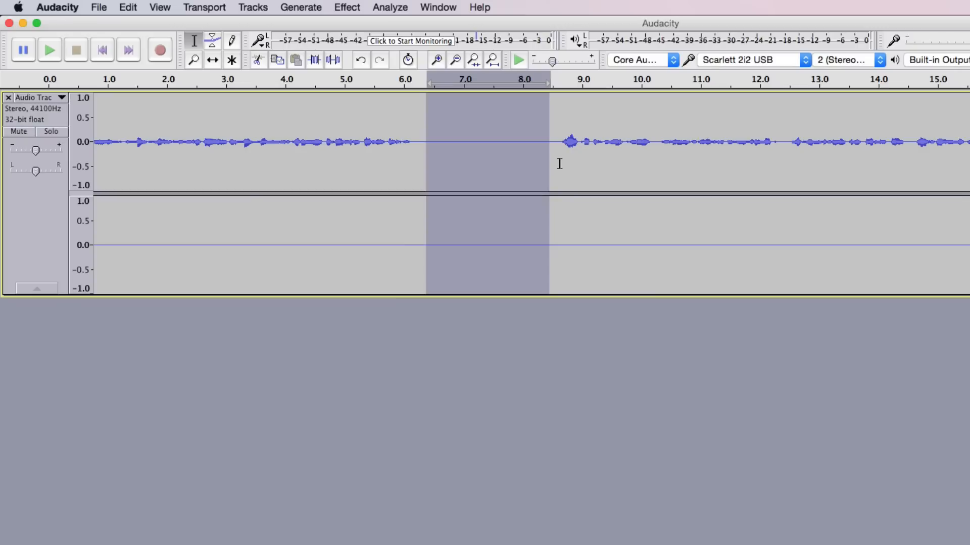
mouse_move(545, 182)
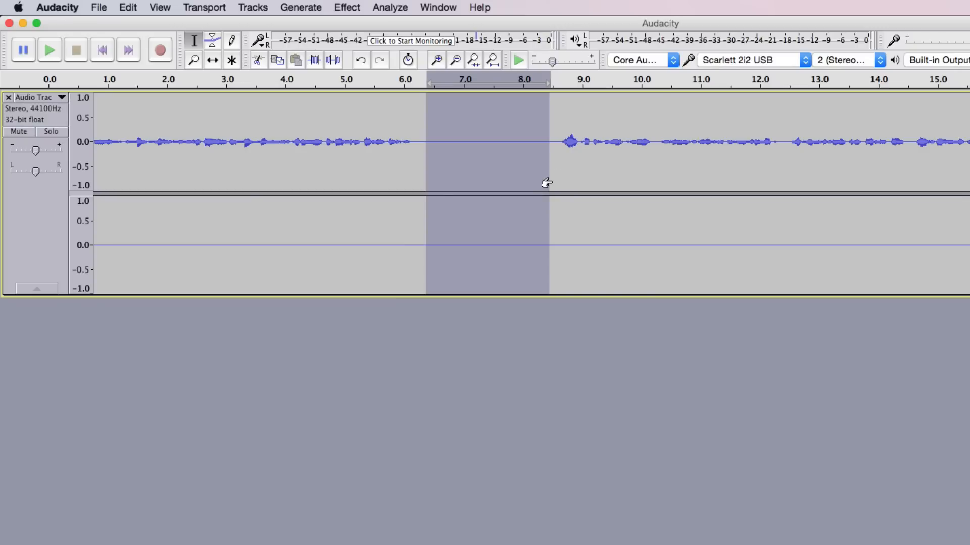
mouse_move(534, 180)
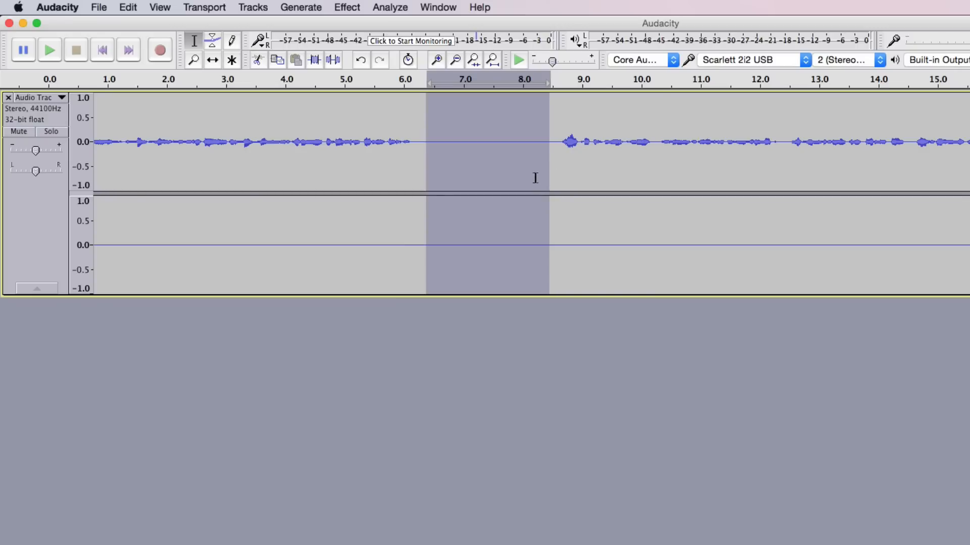
mouse_move(503, 167)
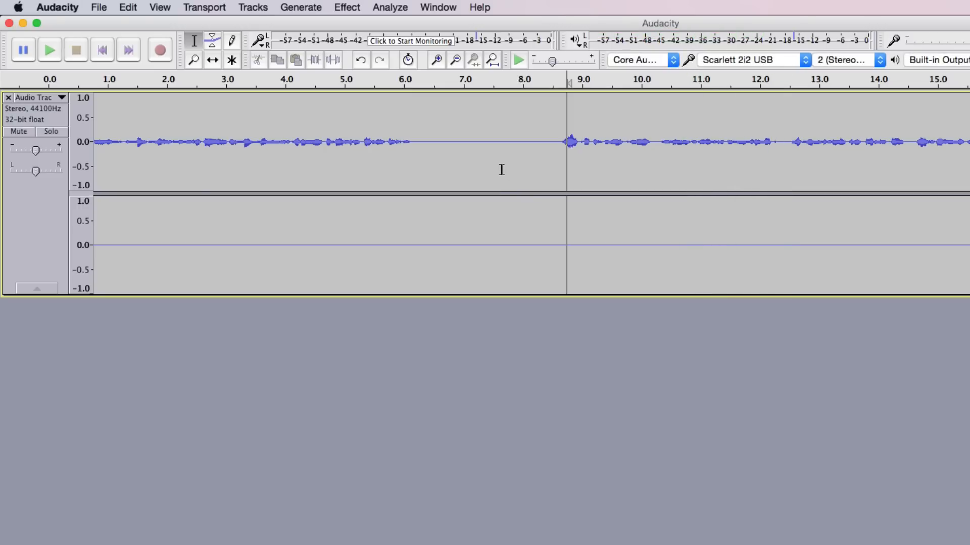
mouse_move(487, 204)
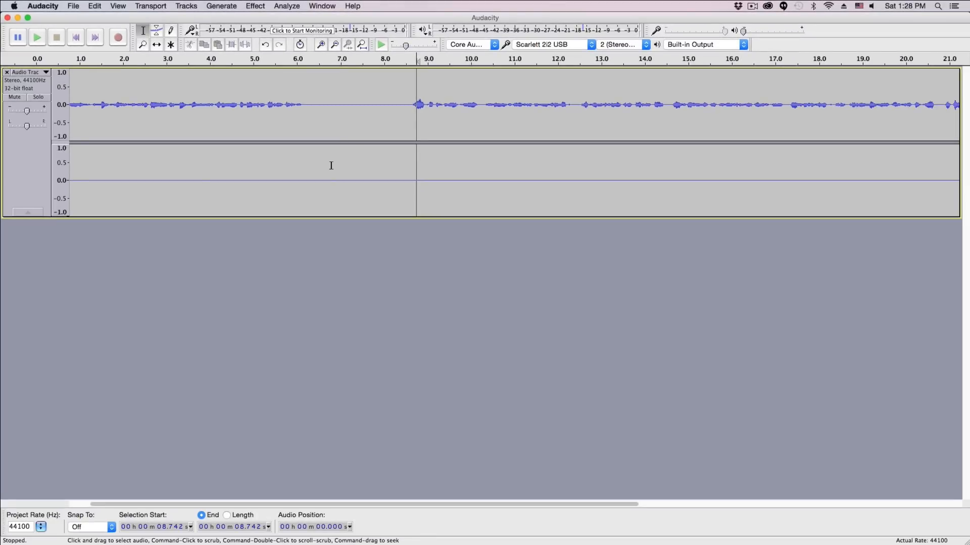
mouse_move(308, 159)
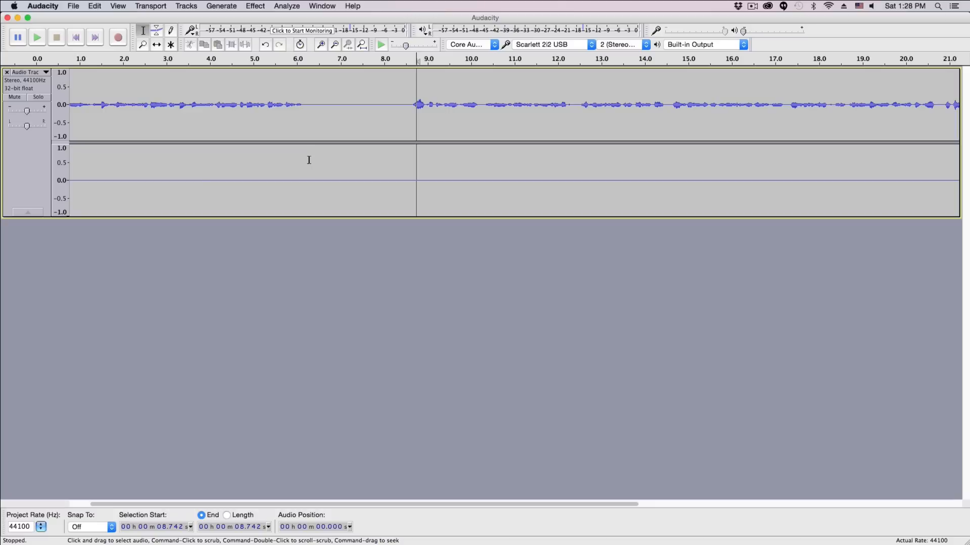
mouse_move(290, 143)
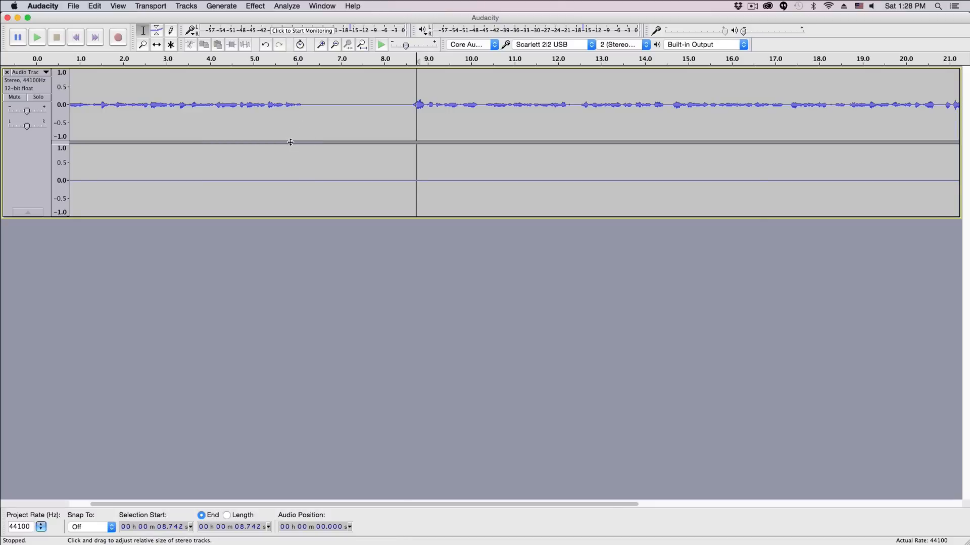
mouse_move(279, 174)
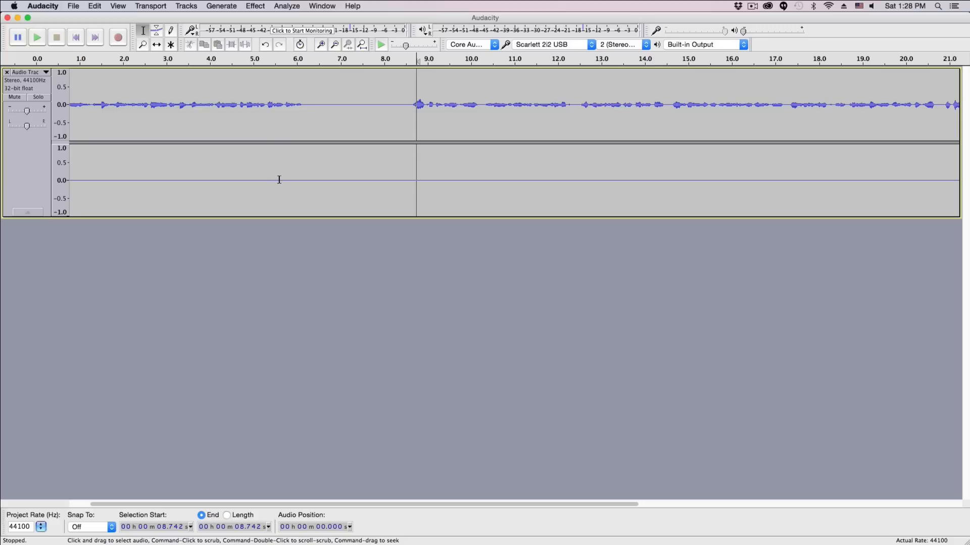
mouse_move(278, 180)
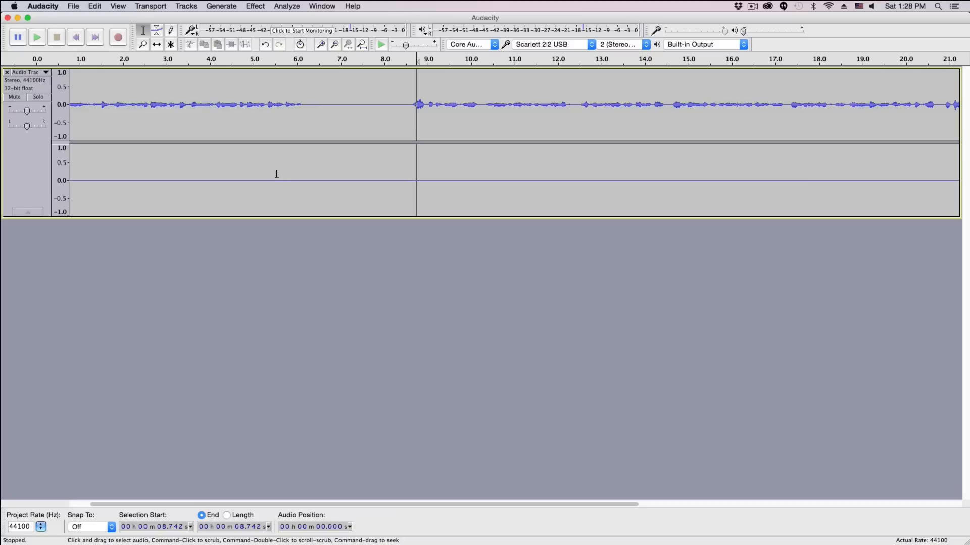
mouse_move(281, 174)
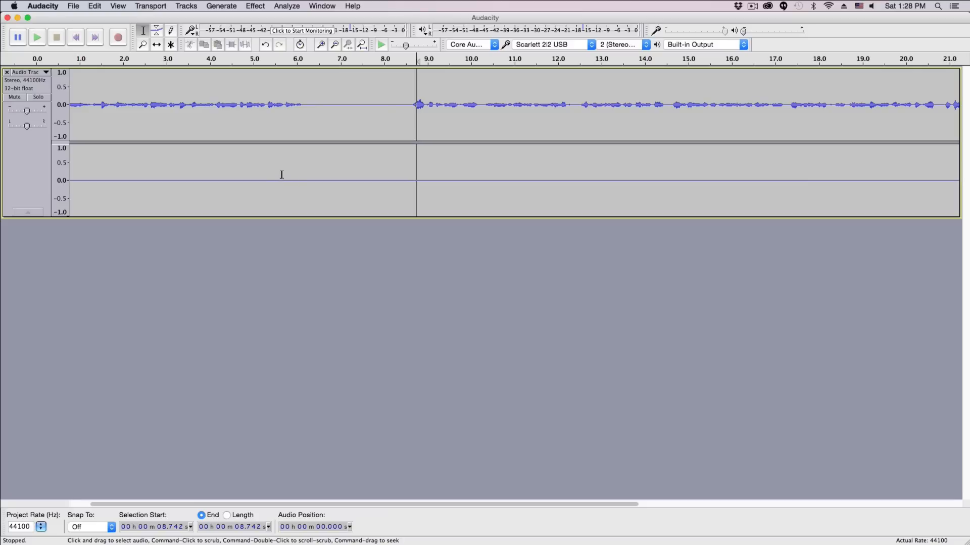